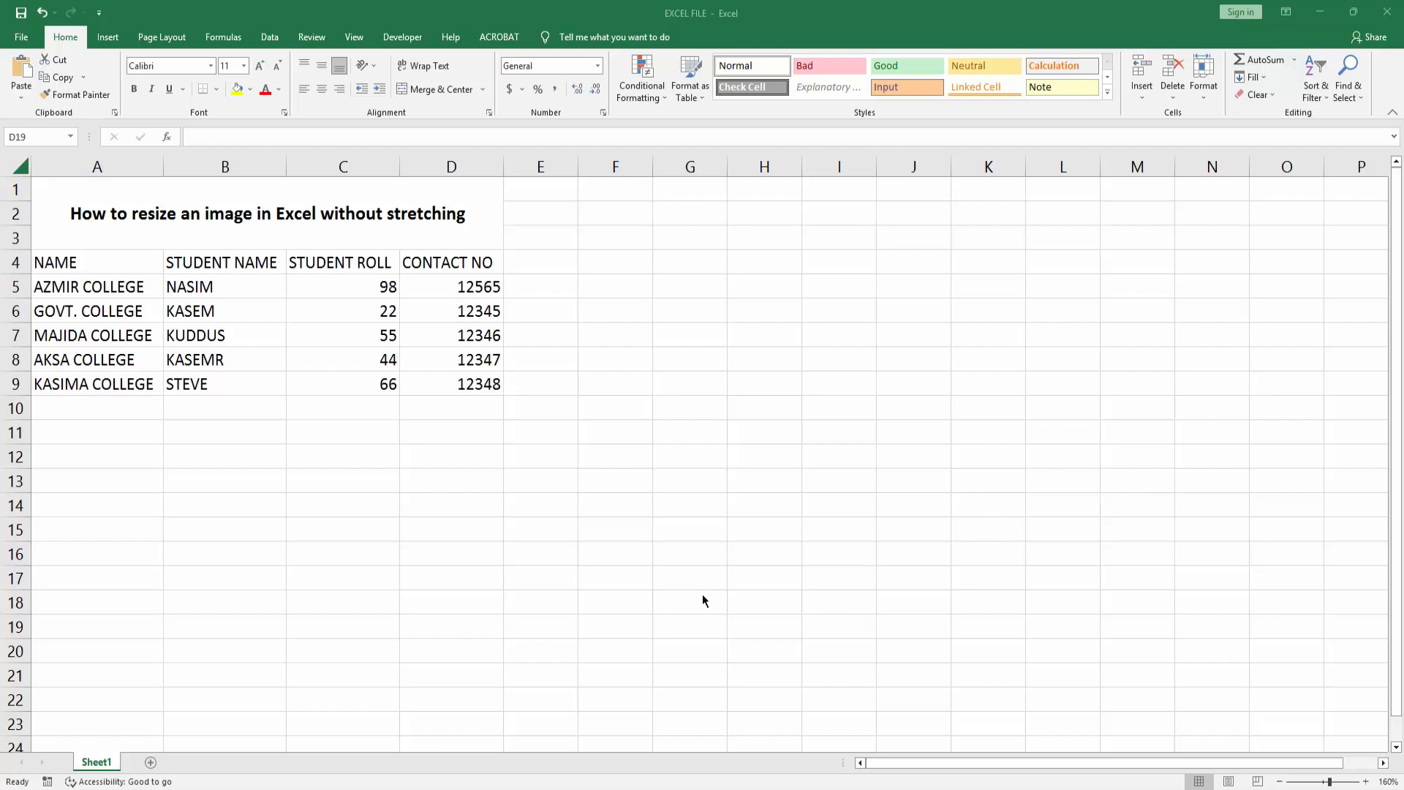
{"action": "mouse_move", "coordinate": [591, 497]}
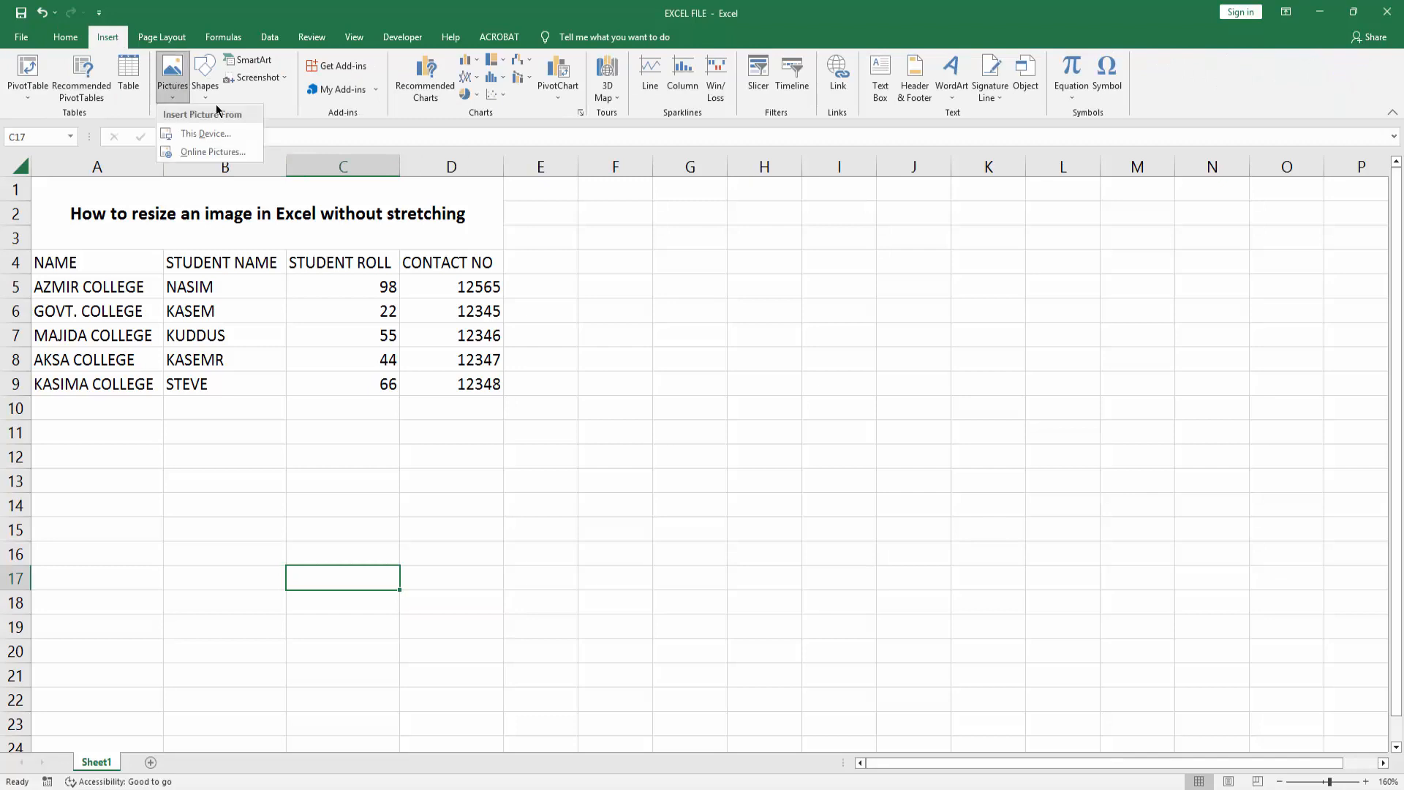
Step: Insert the IMG_5345 fern photo from the Desktop IMAGE folder onto the sheet
{"action": "left_click", "coordinate": [206, 133]}
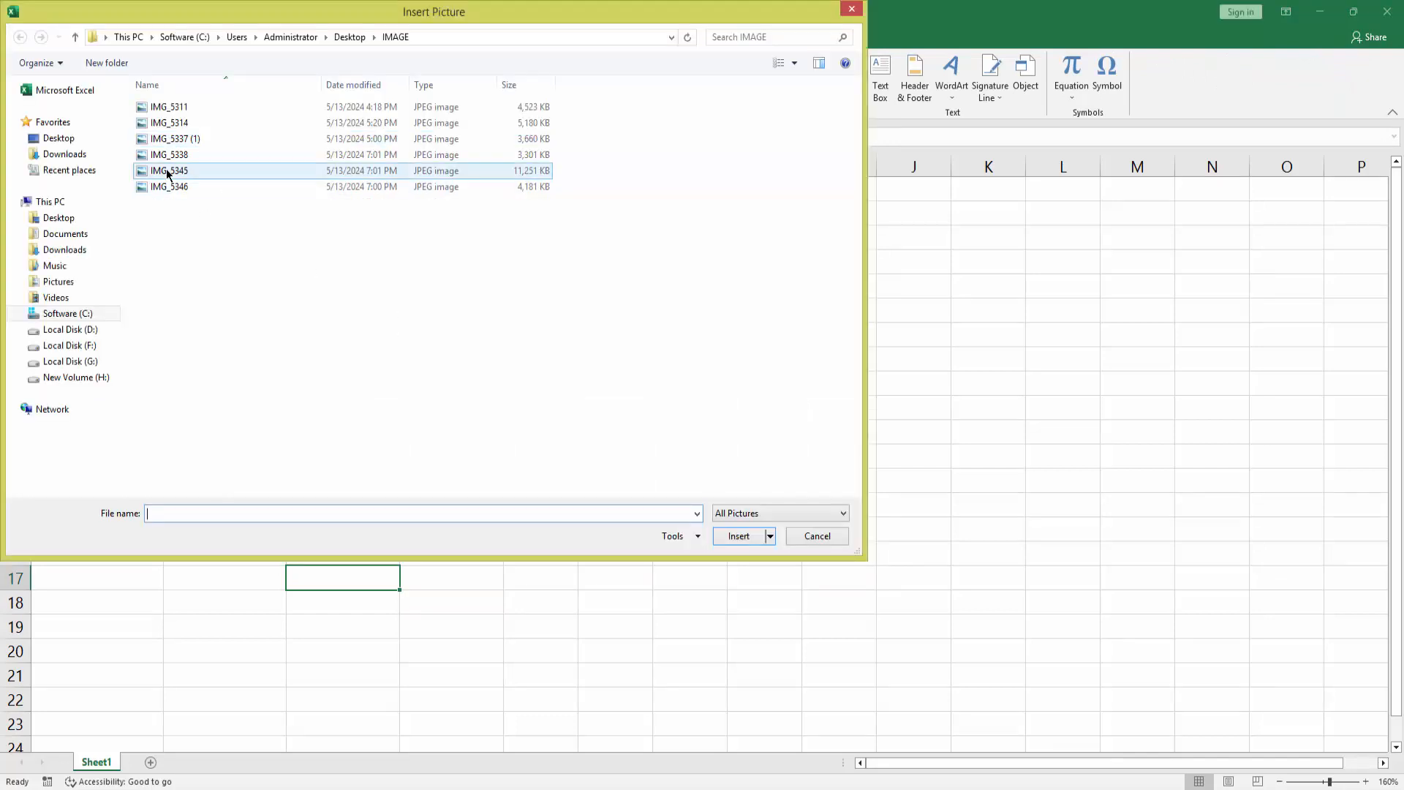
{"action": "left_click", "coordinate": [816, 536]}
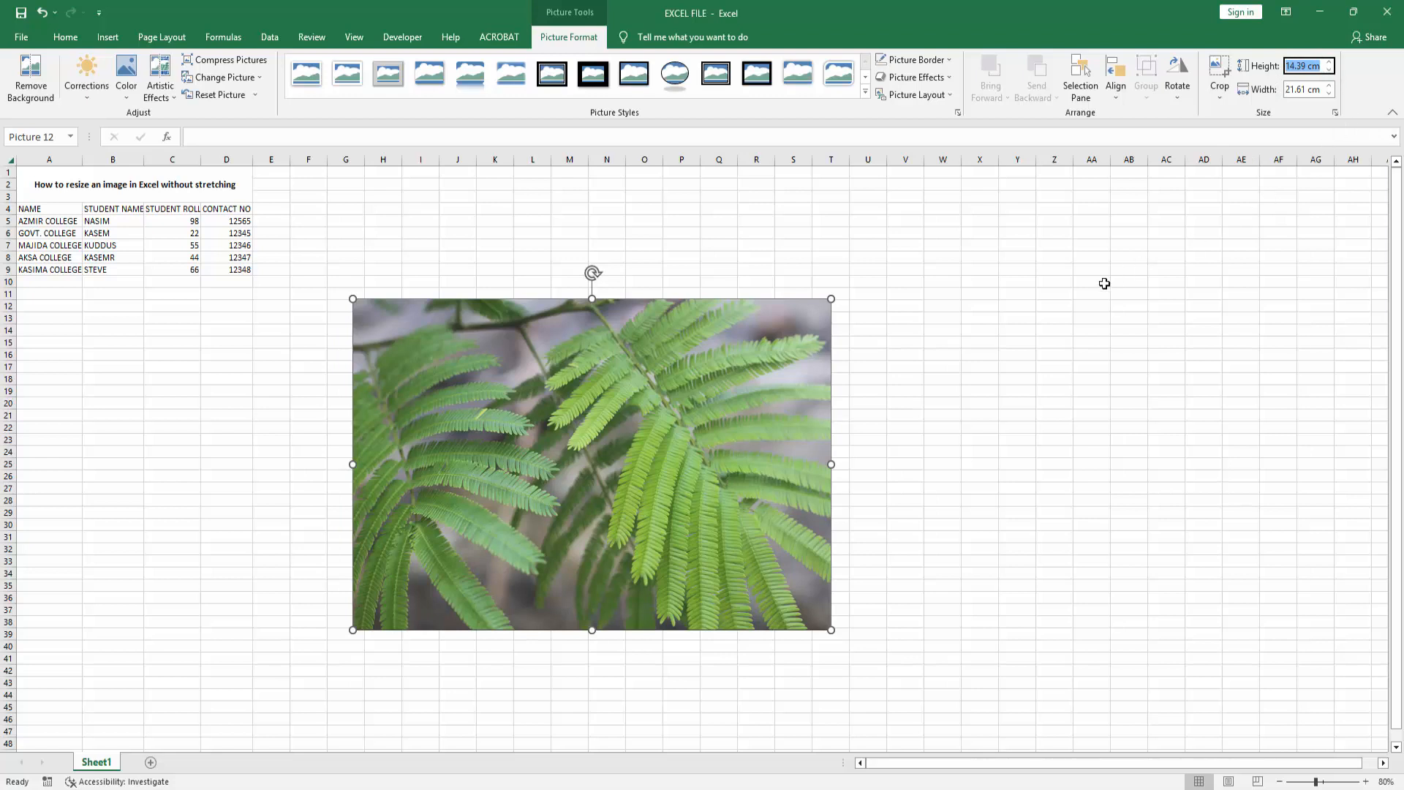
Step: Shrink the fern photo proportionally by dragging a corner handle, to 11 cm by 16.51 cm
{"action": "left_click_drag", "start_coordinate": [829, 629], "coordinate": [717, 551]}
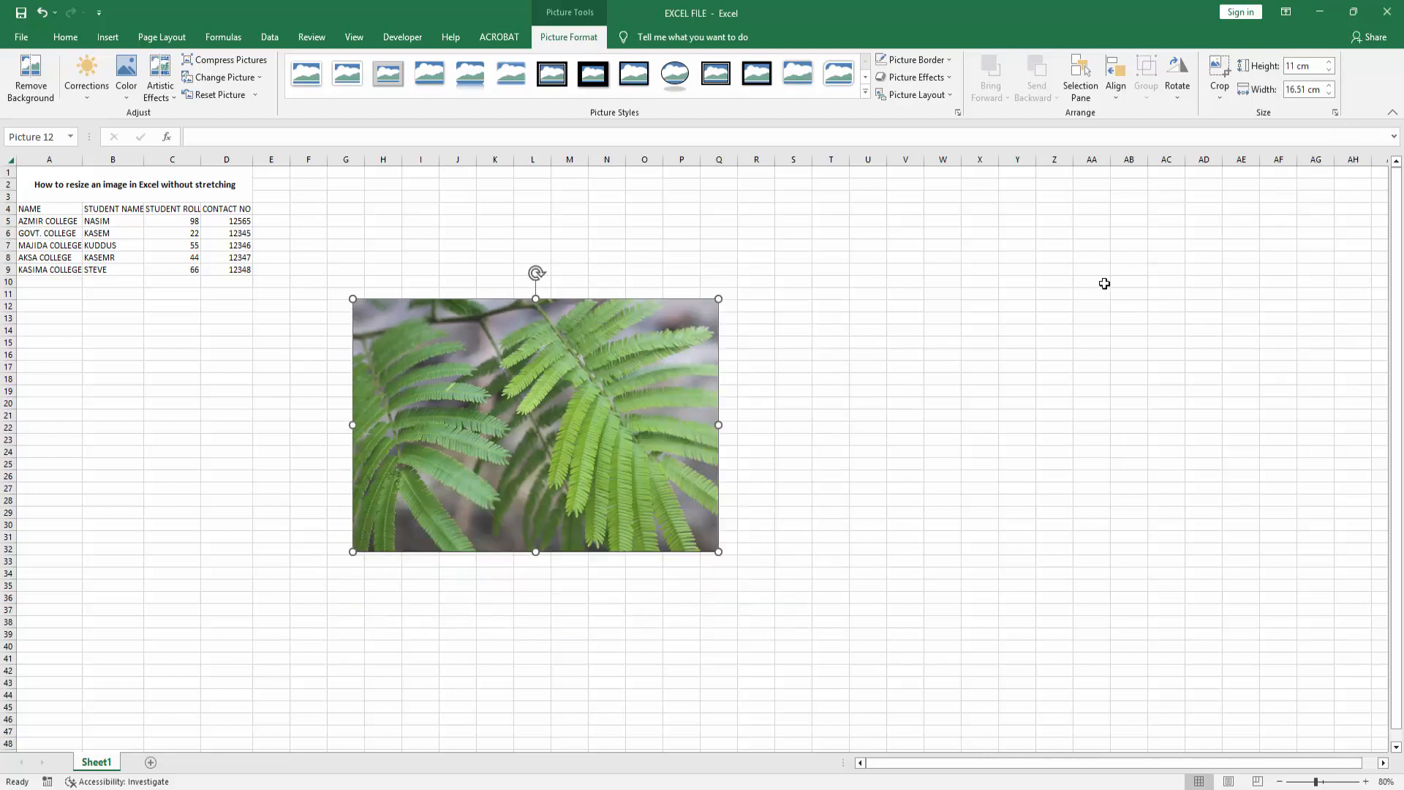
{"action": "mouse_move", "coordinate": [995, 457]}
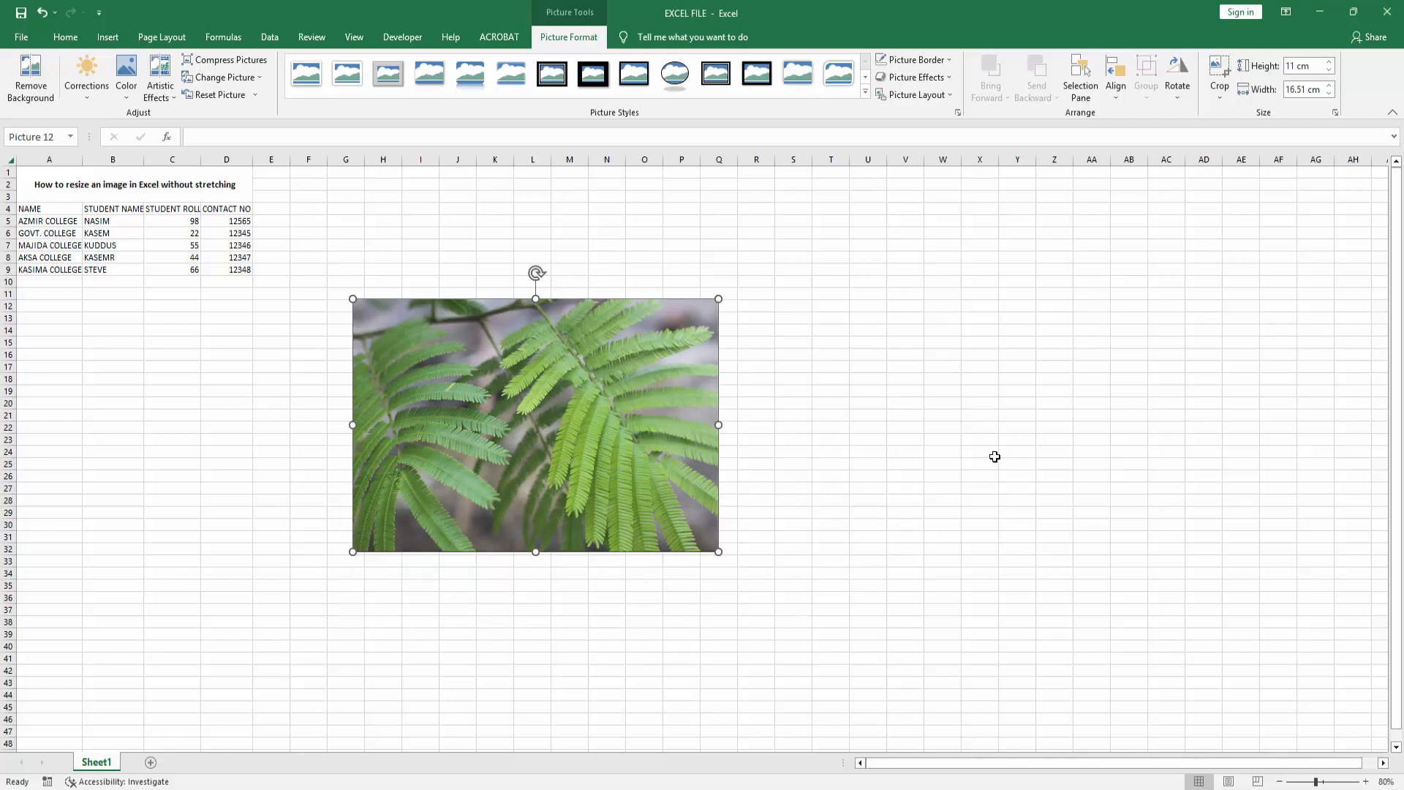
{"action": "mouse_move", "coordinate": [989, 452]}
{"action": "type", "text": "21"}
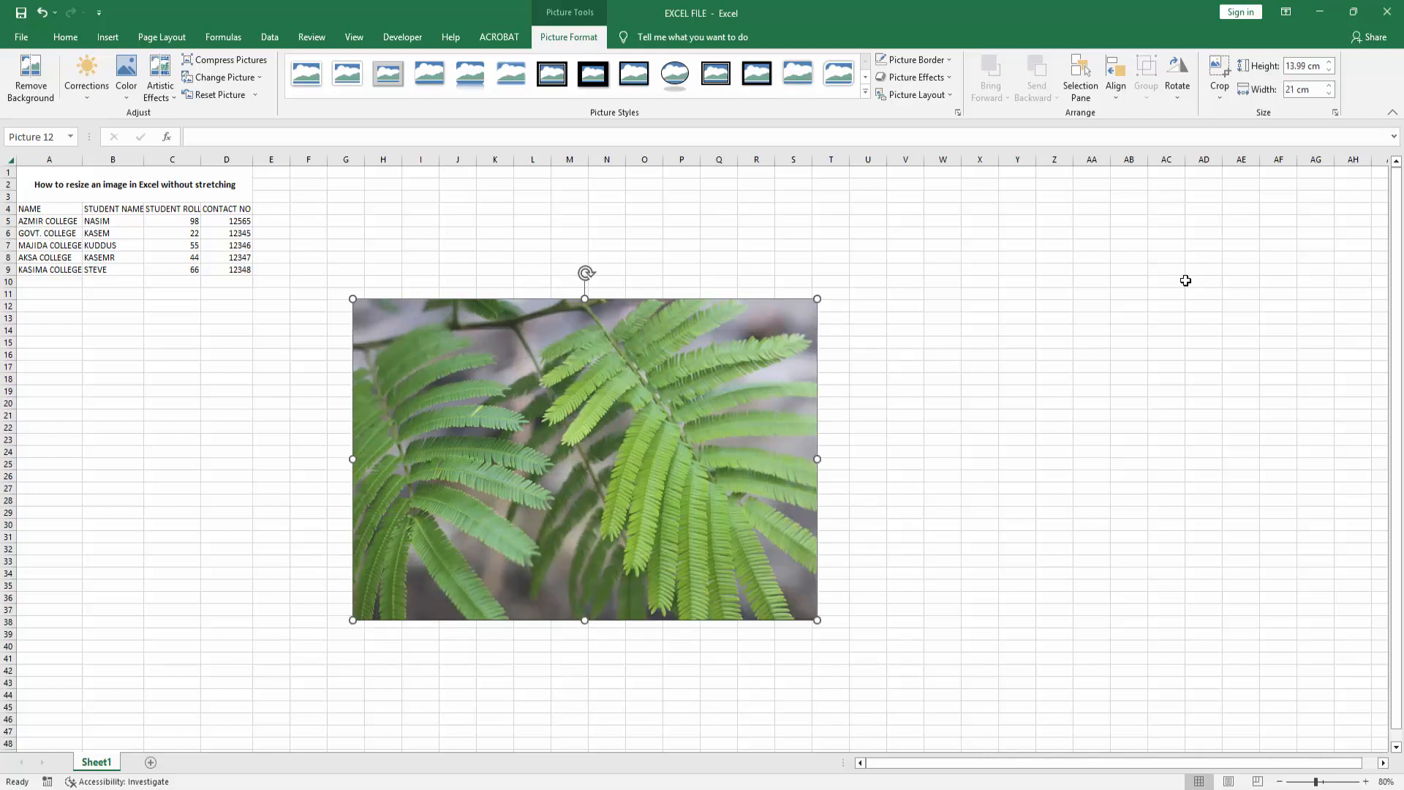
{"action": "mouse_move", "coordinate": [1315, 114]}
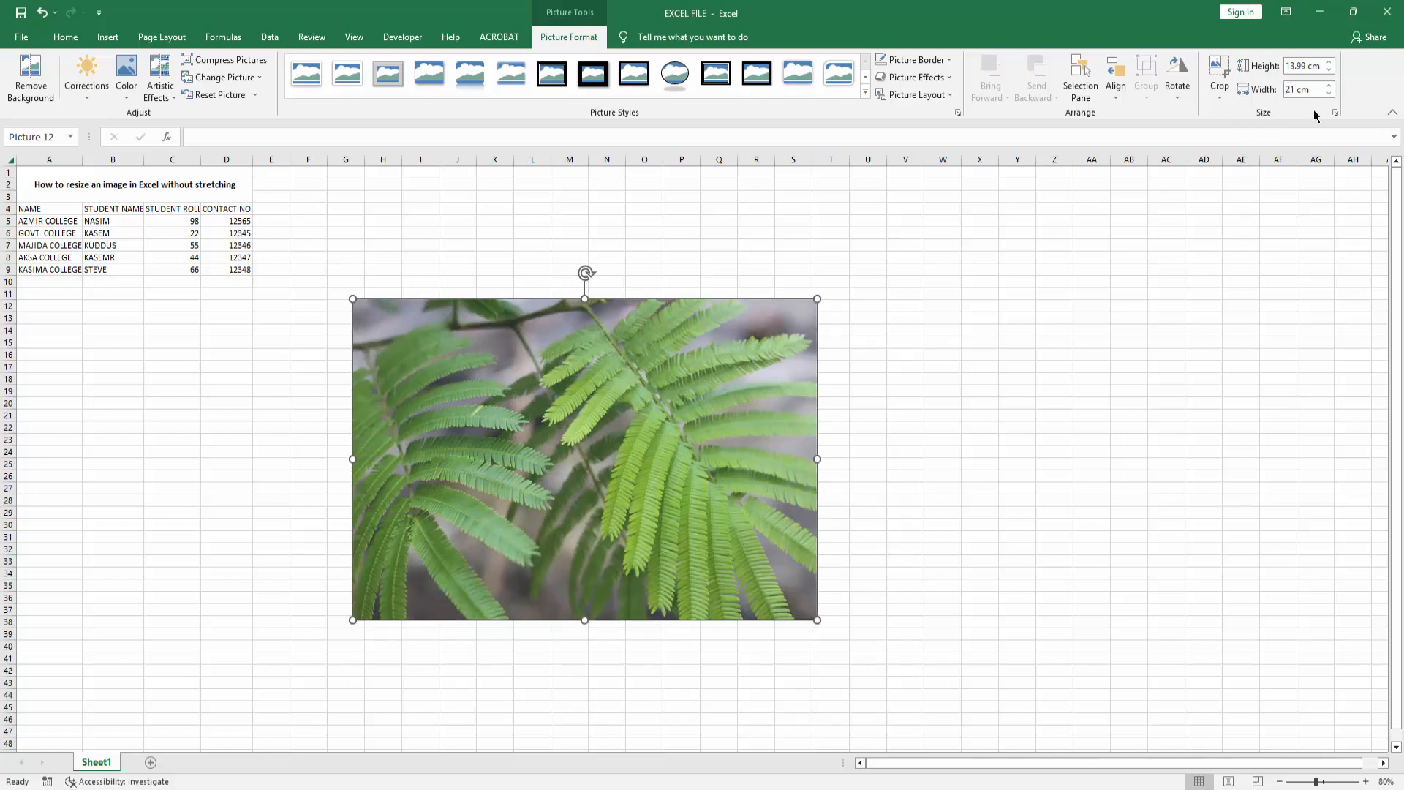
Step: Unlock aspect ratio in Format Picture and set the photo to 4 cm height and 4 cm width
{"action": "left_click", "coordinate": [1335, 113]}
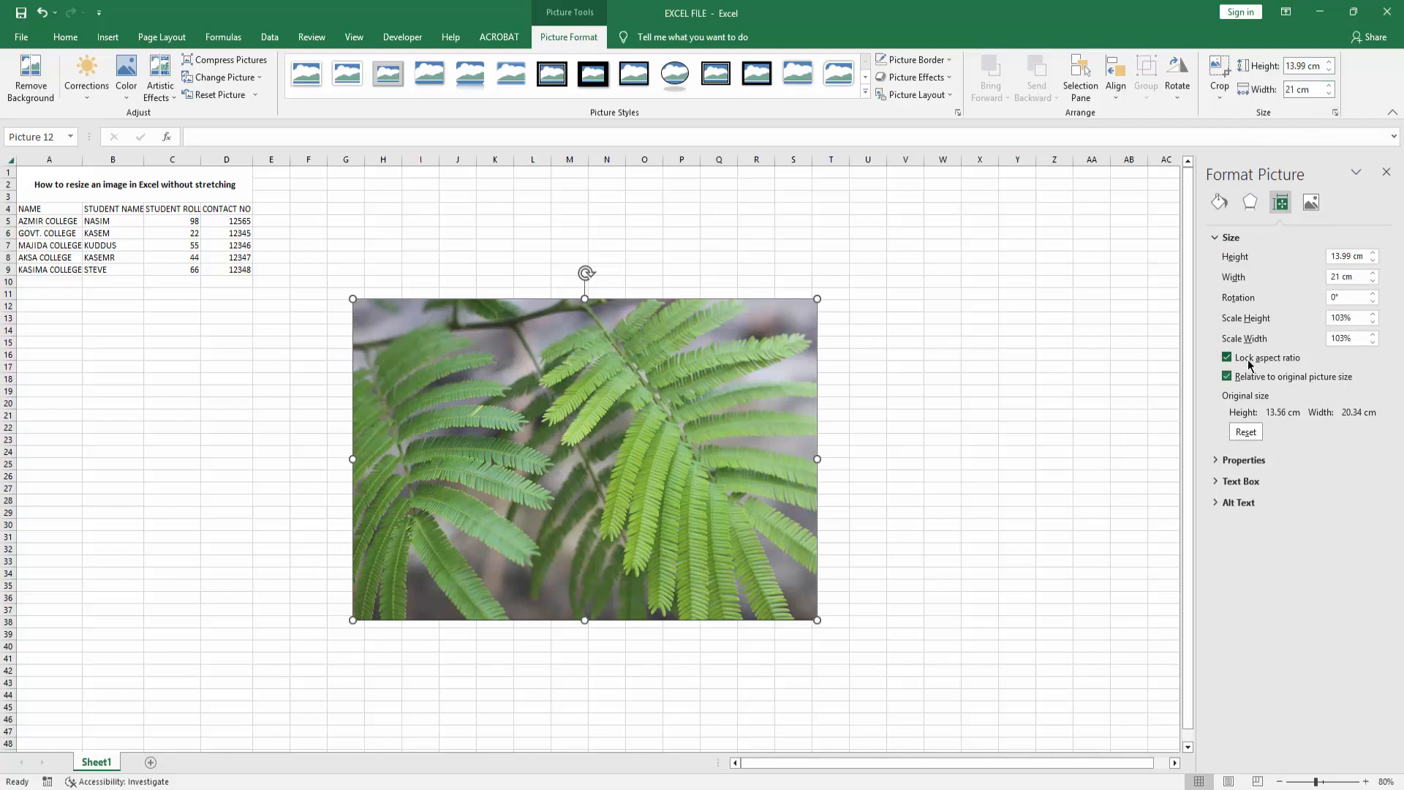
{"action": "left_click", "coordinate": [1227, 357]}
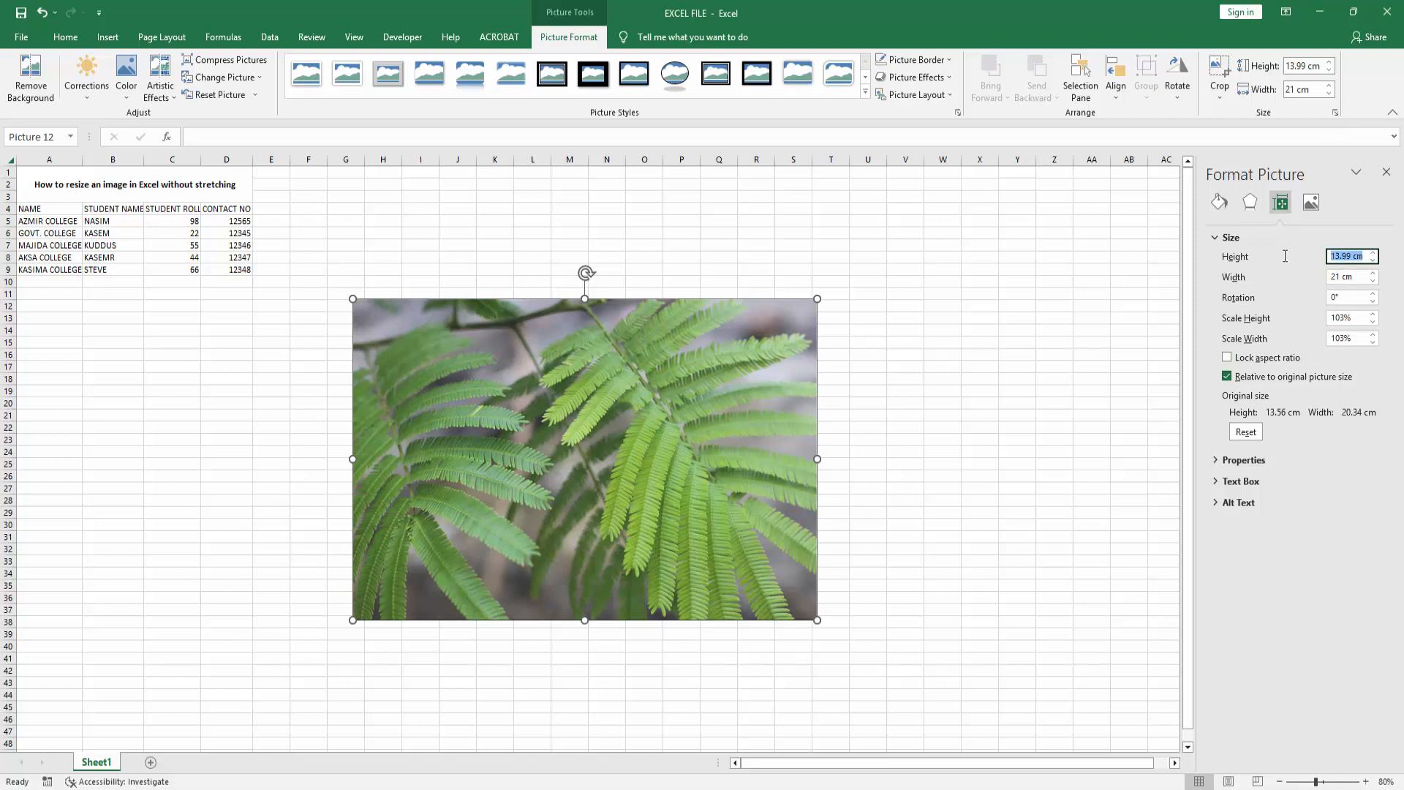
{"action": "type", "text": "4 cm"}
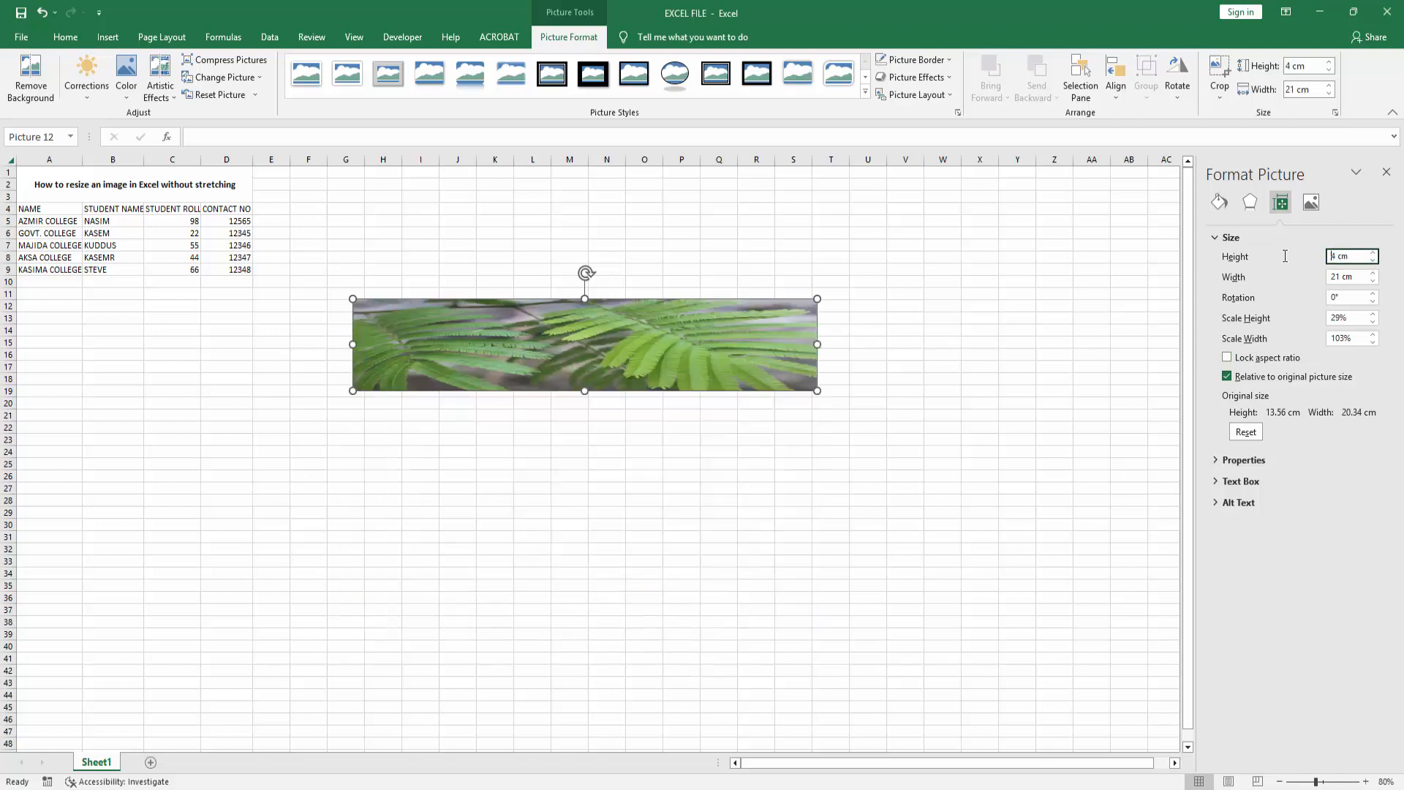
{"action": "left_click", "coordinate": [1348, 276]}
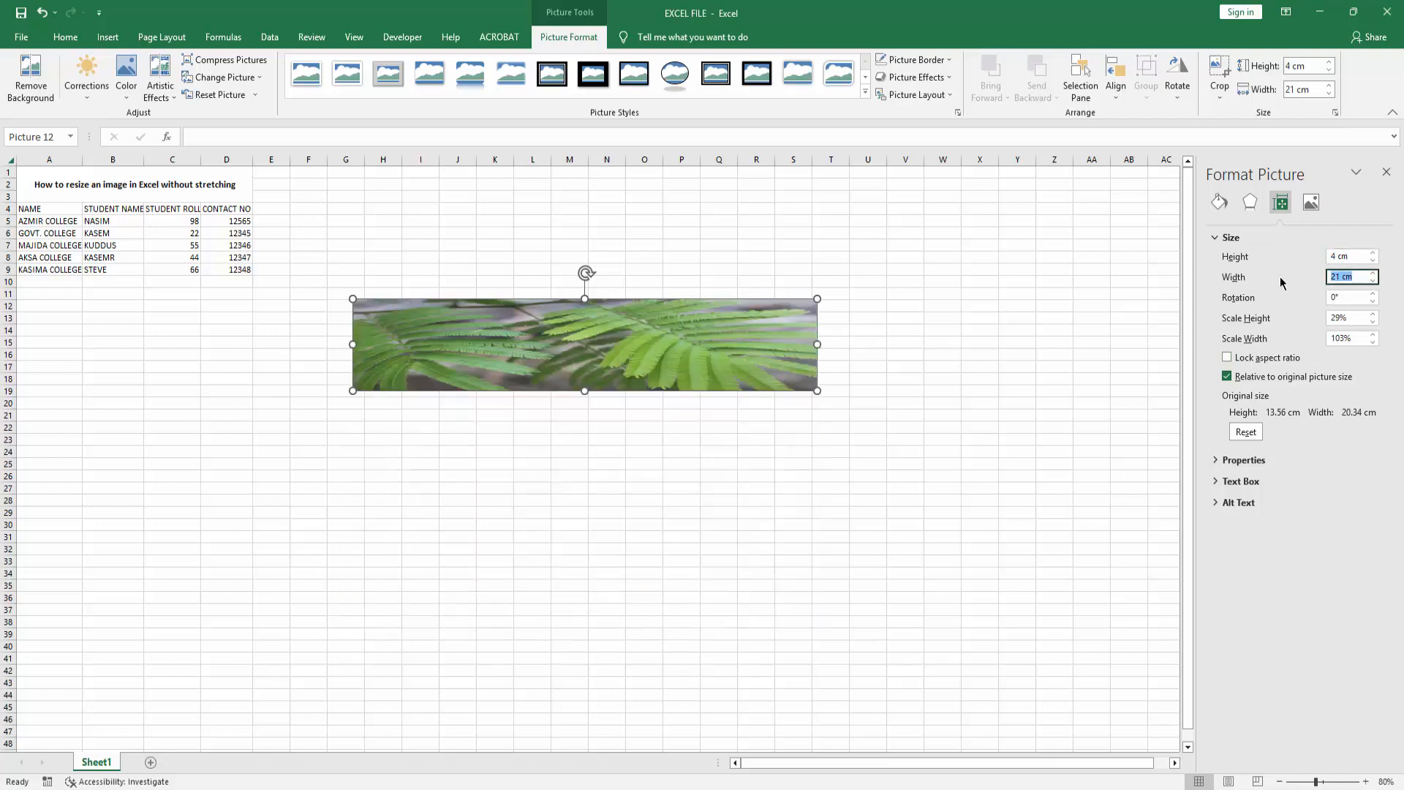
{"action": "type", "text": "4 cm"}
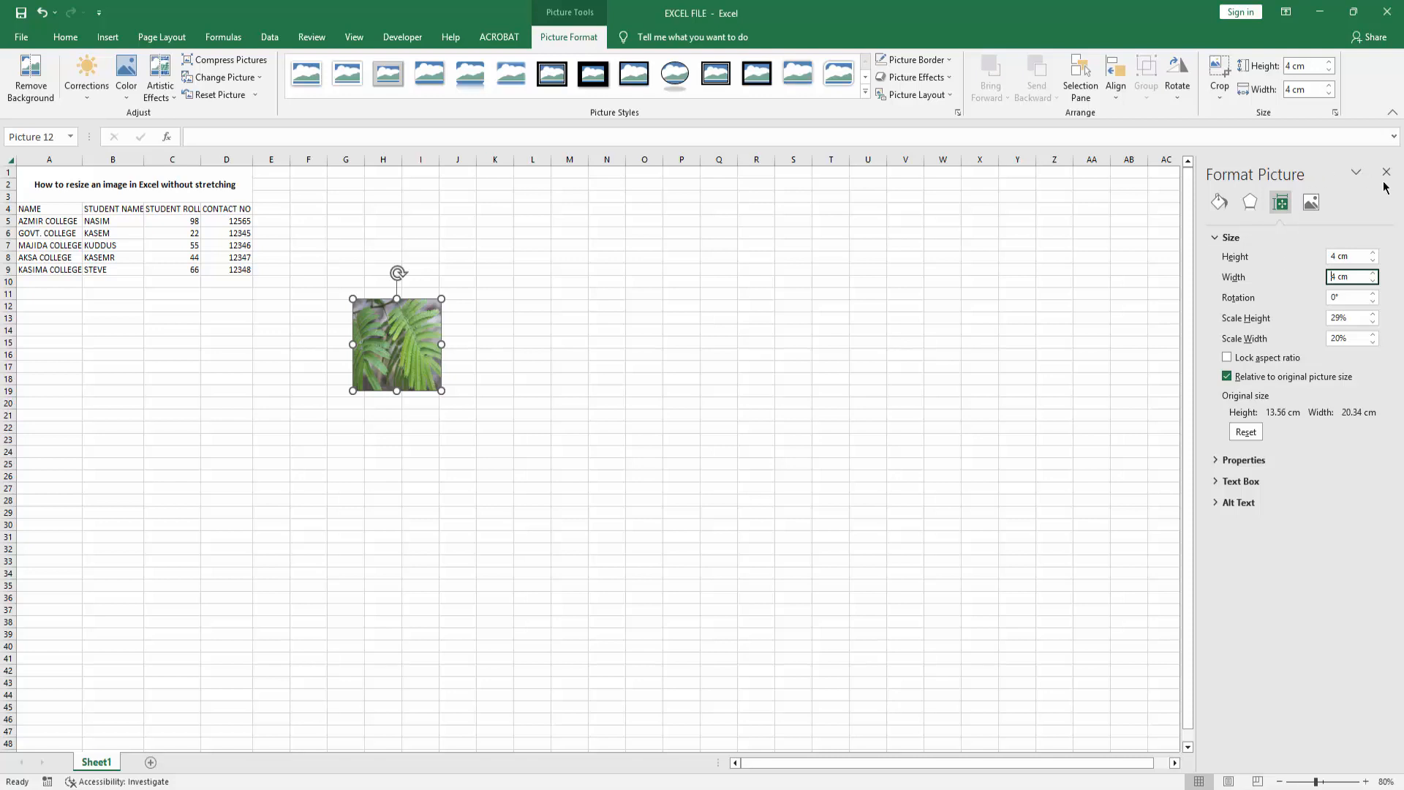
{"action": "left_click", "coordinate": [1387, 172]}
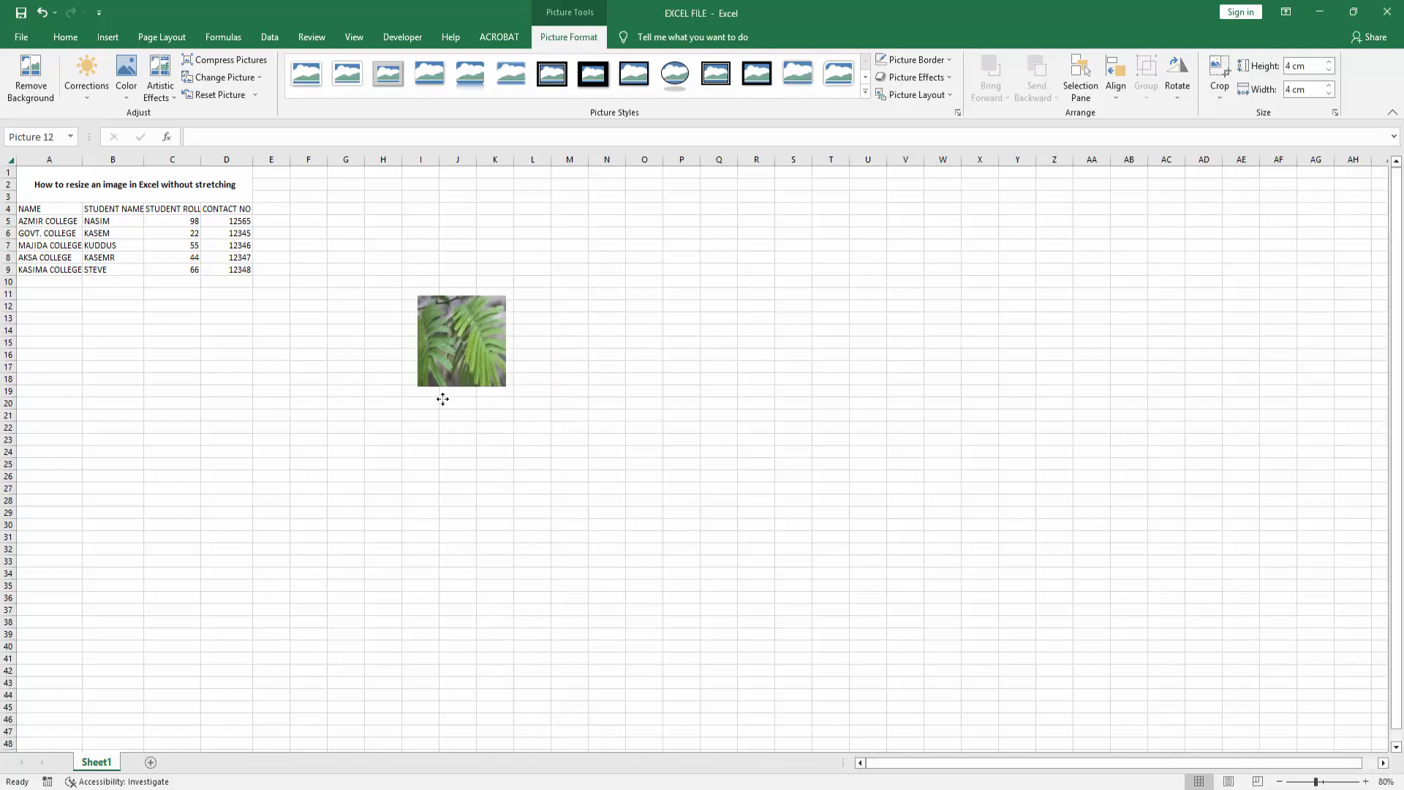
{"action": "left_click", "coordinate": [569, 389]}
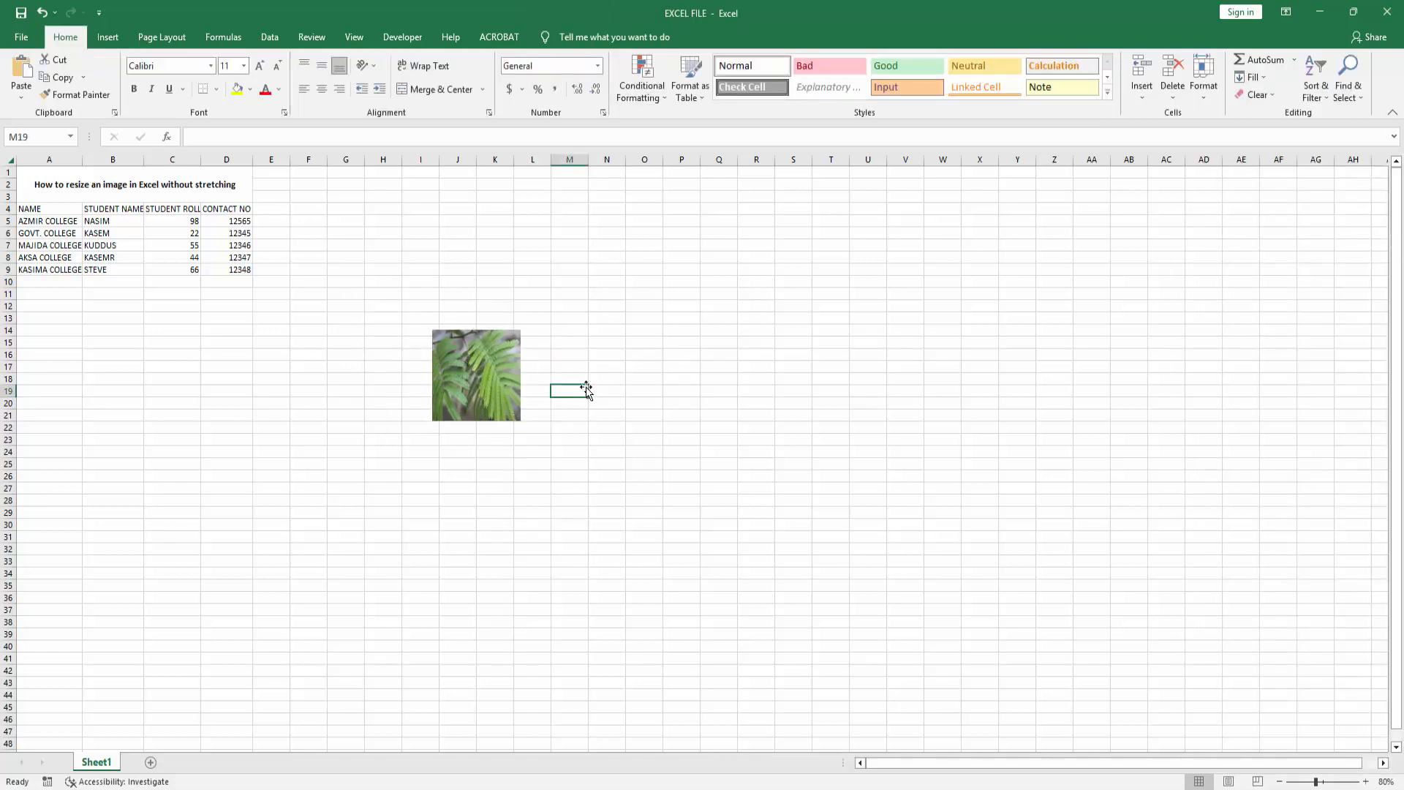